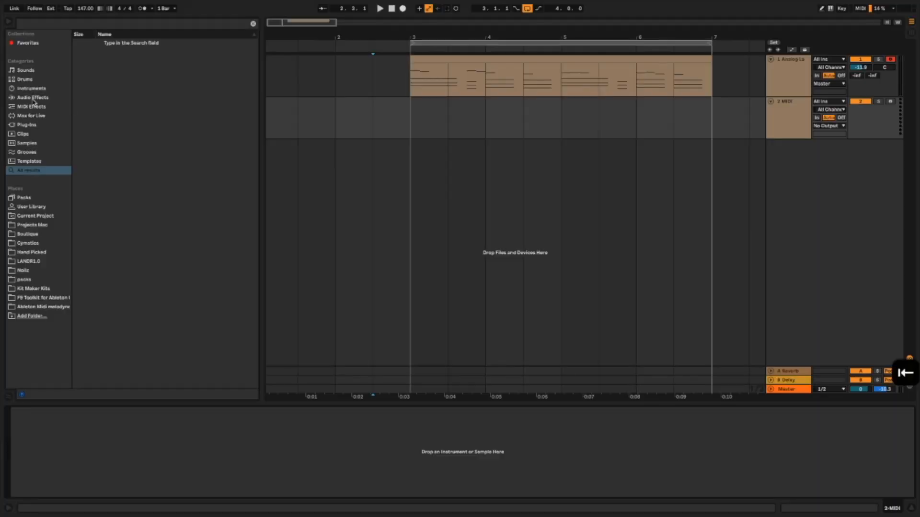
Load the Electric instrument from the browser onto the second MIDI track and insert an empty clip from bar 3 to 7.
click(31, 89)
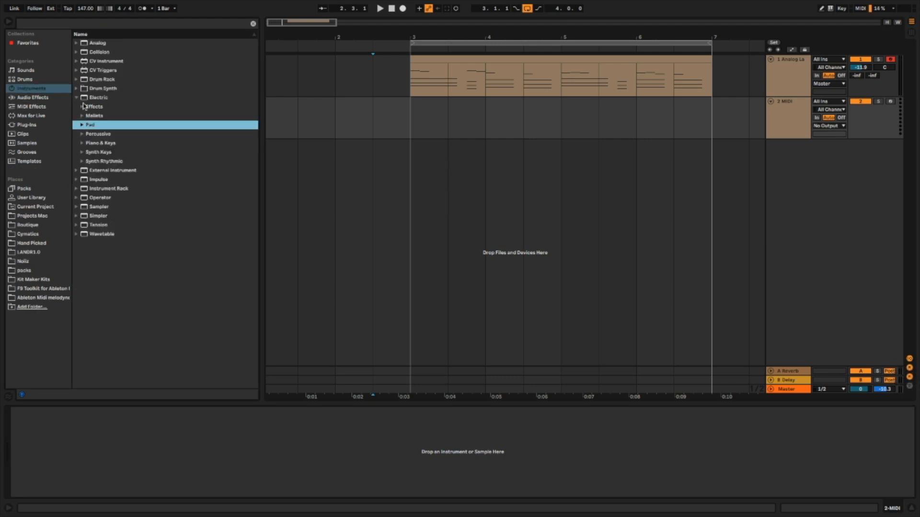
click(77, 97)
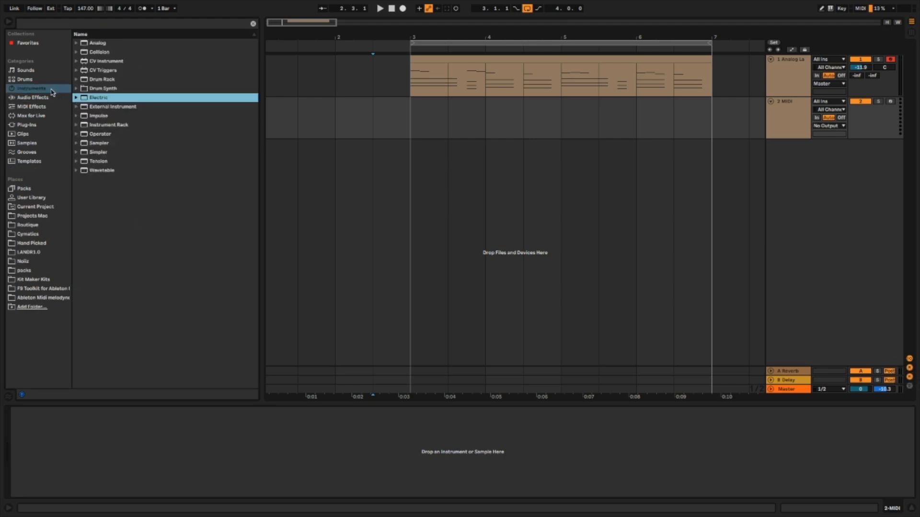
click(26, 124)
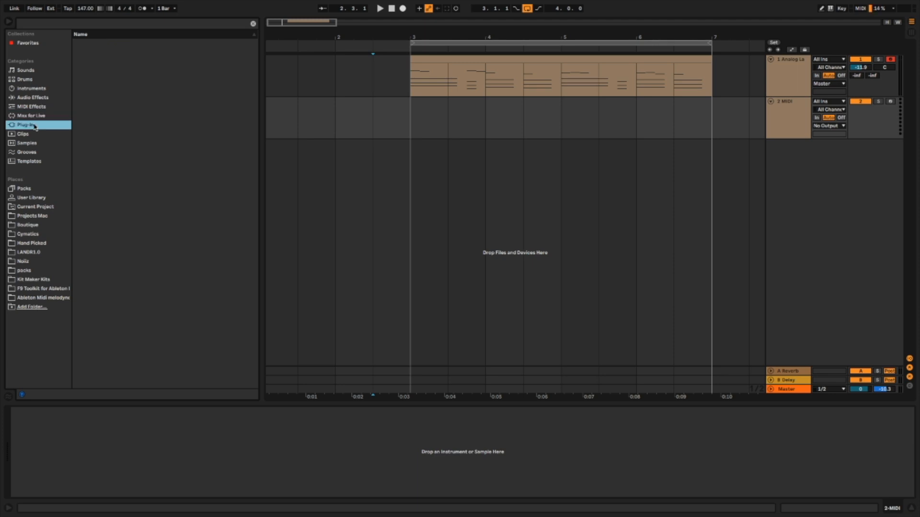
click(31, 88)
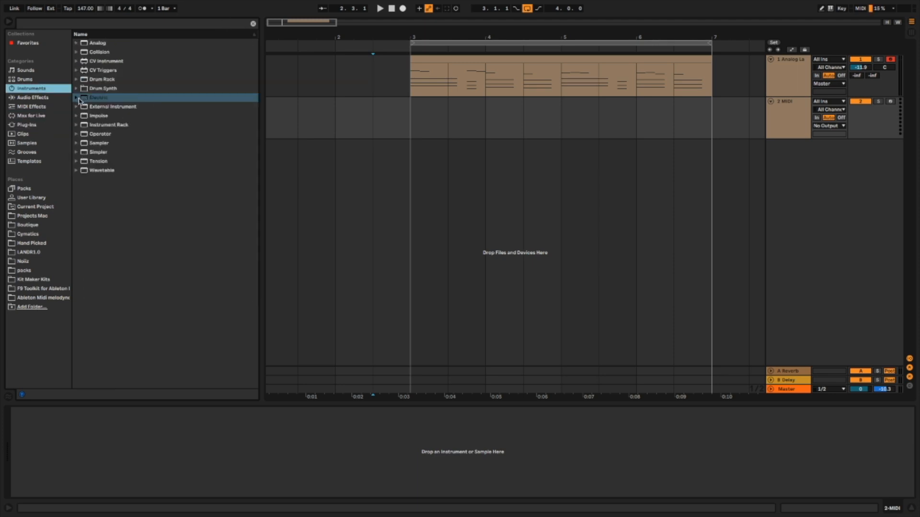
click(98, 97)
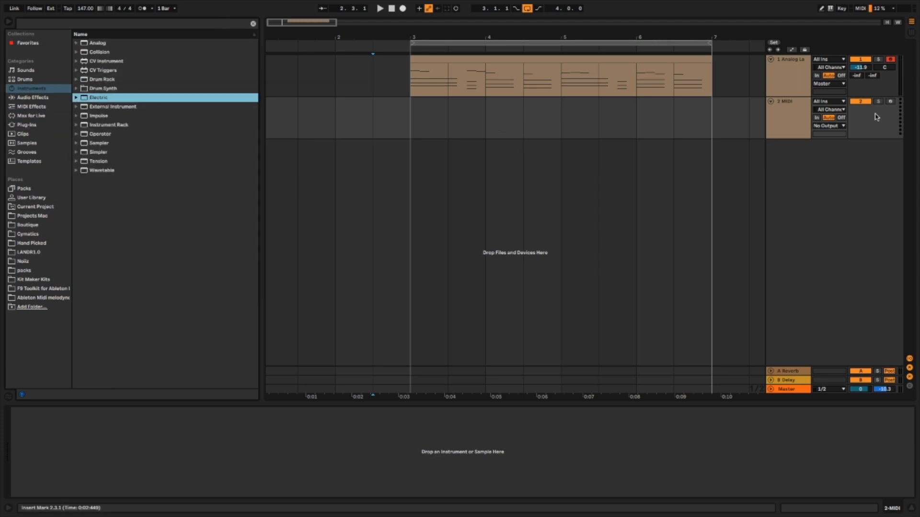
double_click(98, 97)
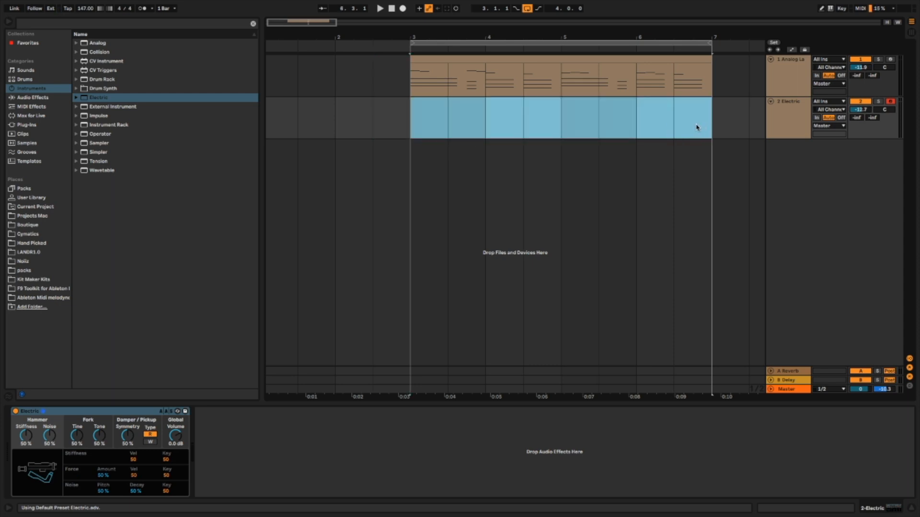
double_click(558, 117)
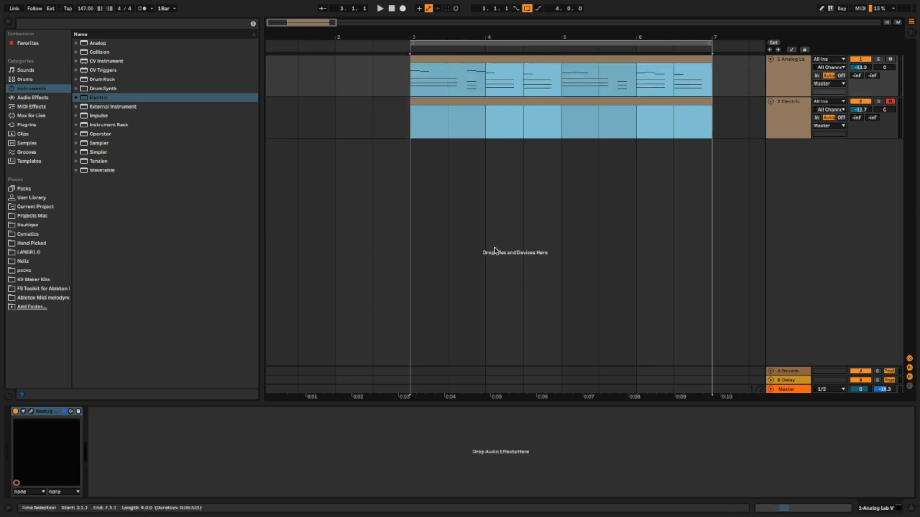
mouse_move(490, 142)
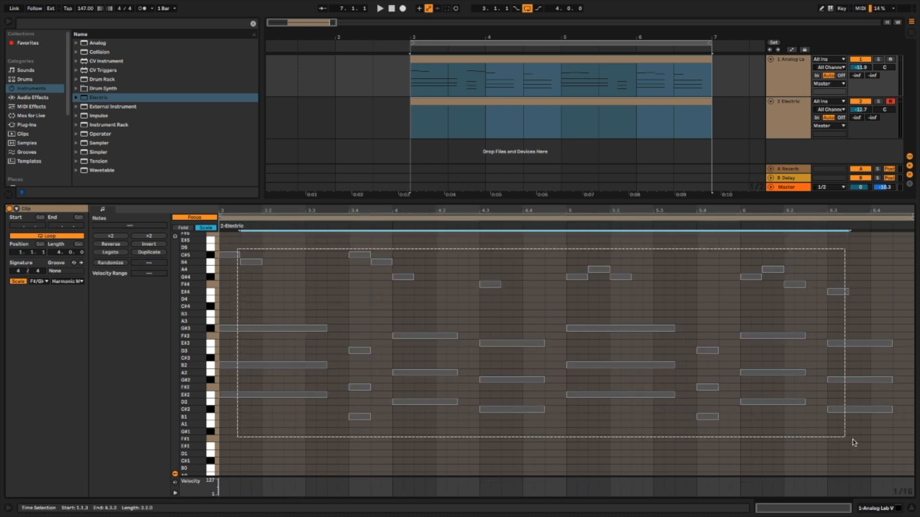
Enable Draw Mode and widen the note grid from 1/16 to 1/8.
key(ctrl+a)
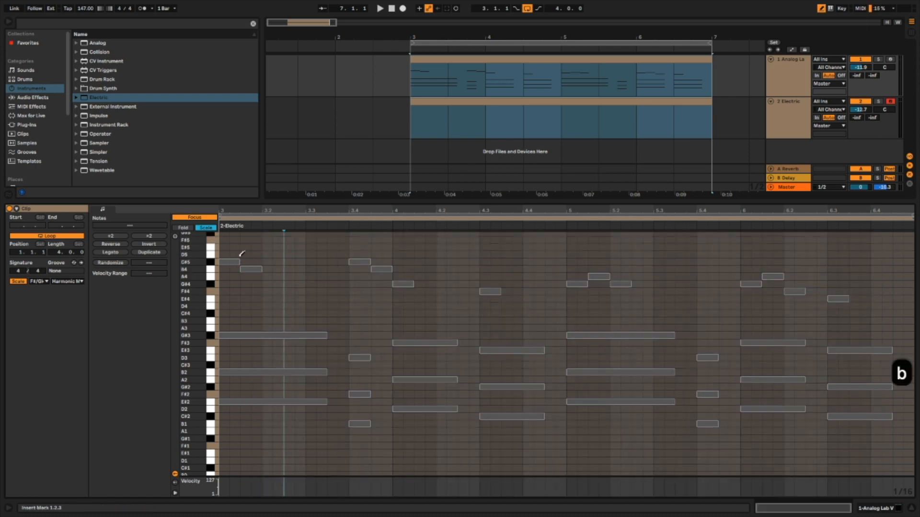
key(cmd+2)
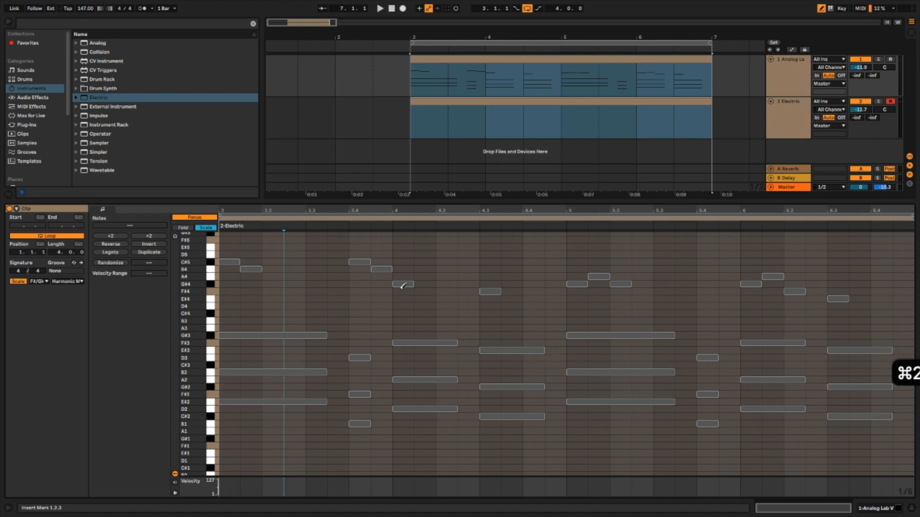